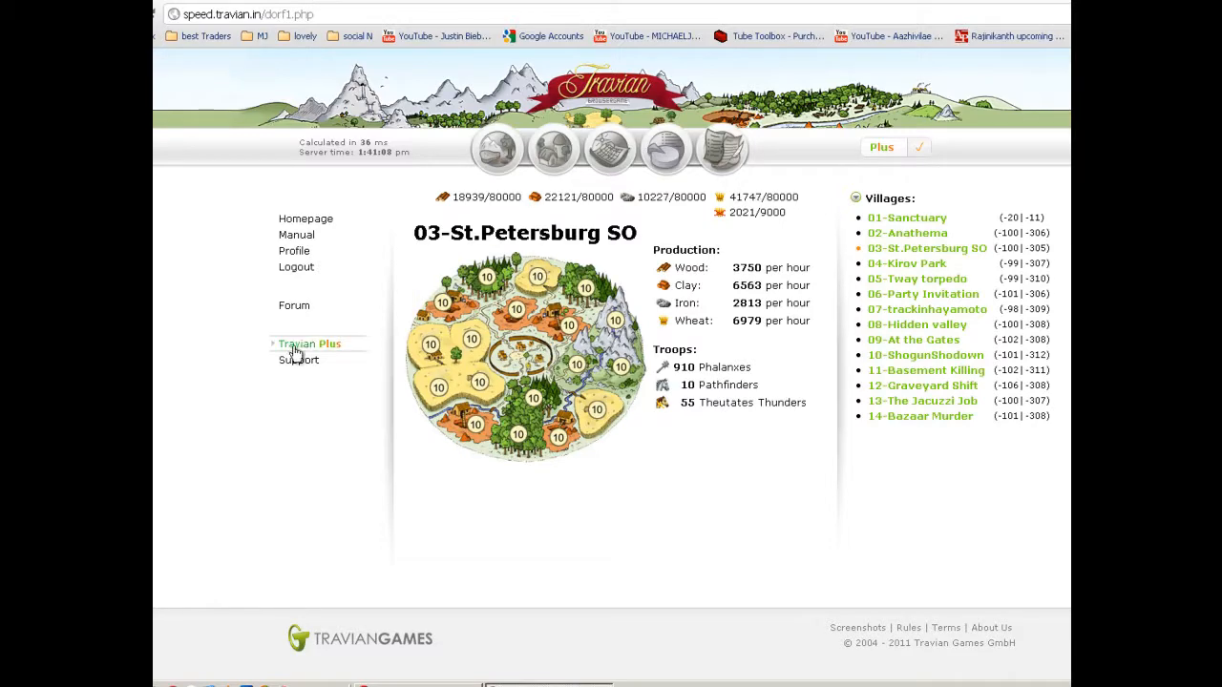
- Go to the Player Profile and its Preferences tab showing the direct links table
{"action": "scroll", "scroll_direction": "down", "scroll_amount": 3}
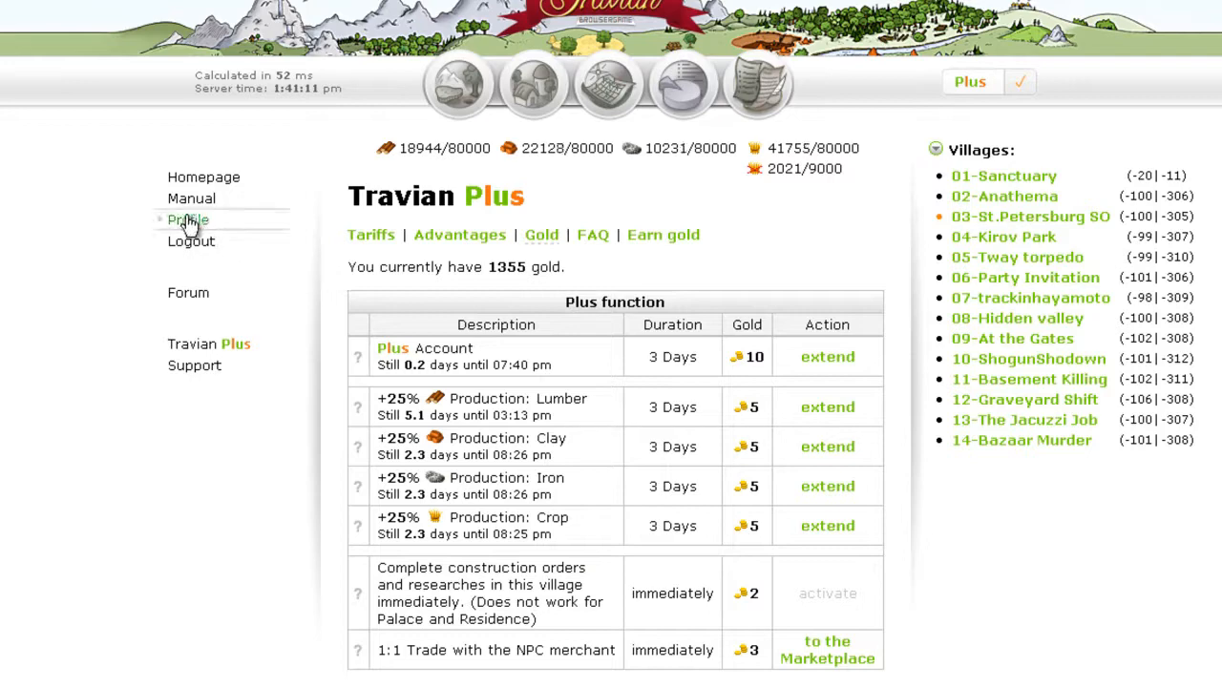
{"action": "left_click", "coordinate": [188, 220]}
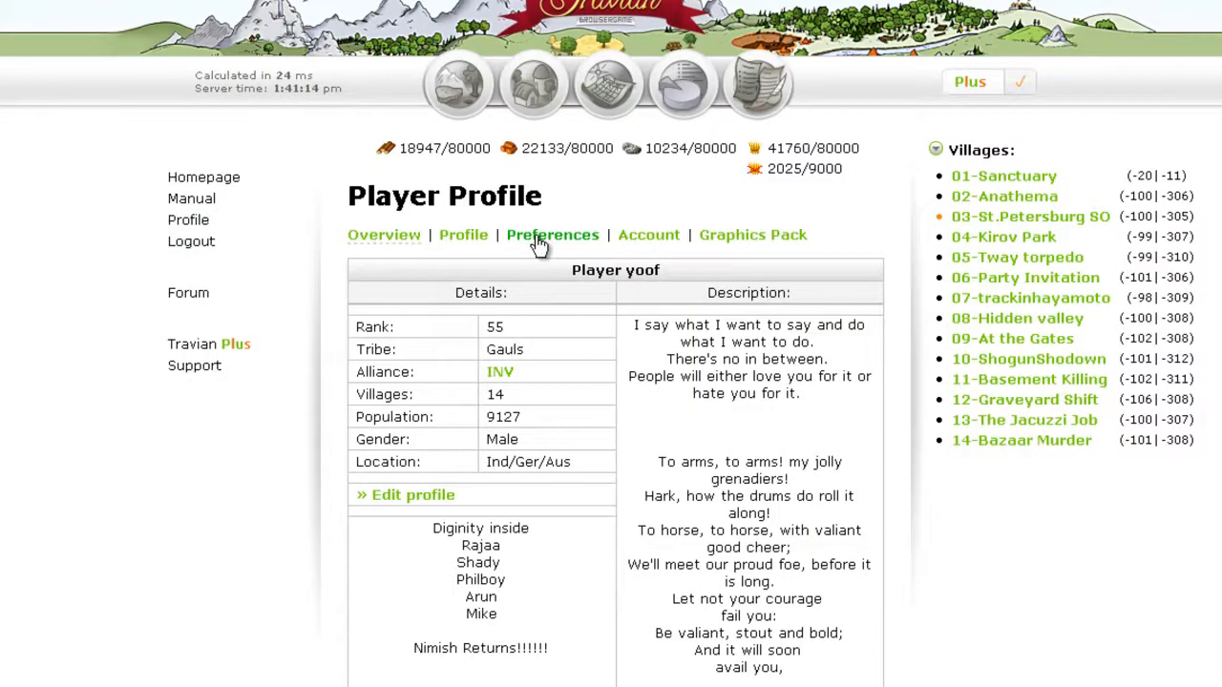
{"action": "left_click", "coordinate": [552, 234]}
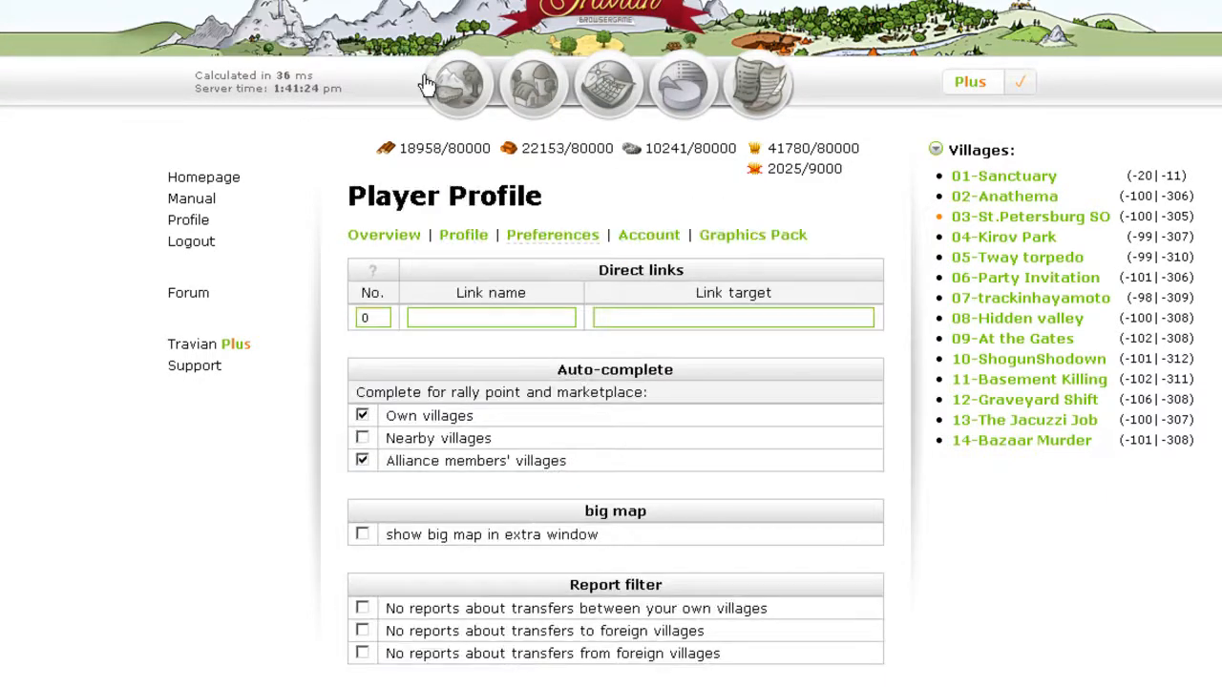
- Paste the village overview URL as link target and name the first direct link 'townhall'
{"action": "right_click", "coordinate": [733, 317]}
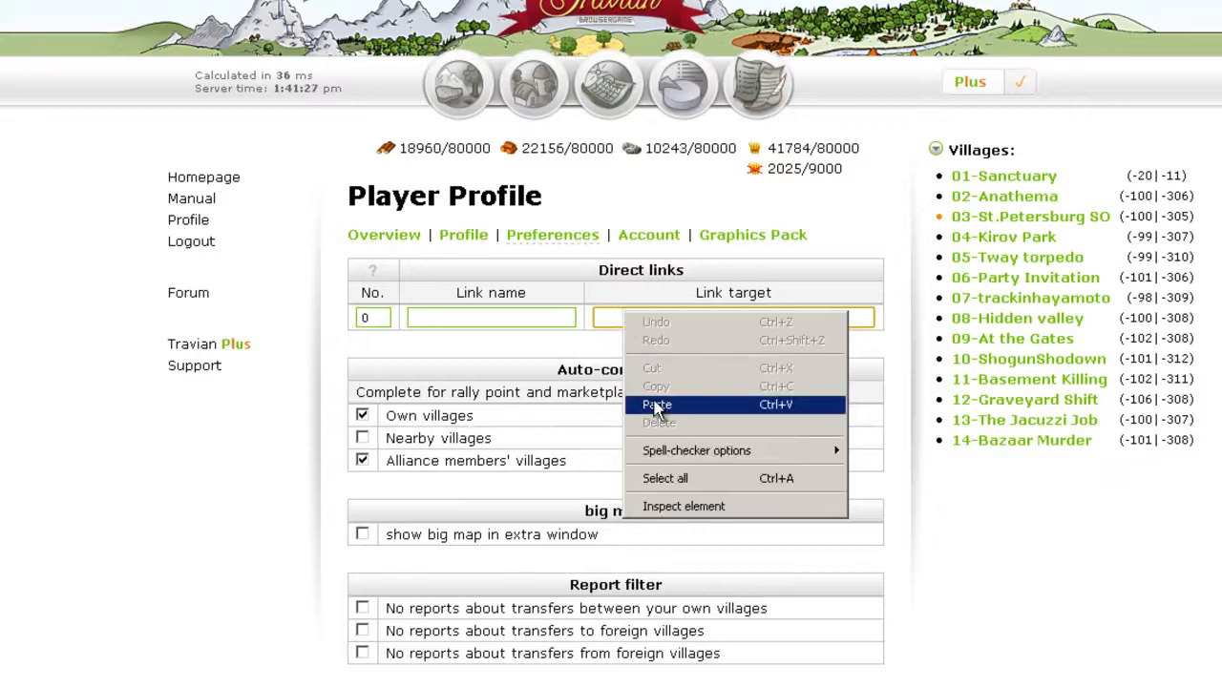
{"action": "left_click", "coordinate": [657, 405]}
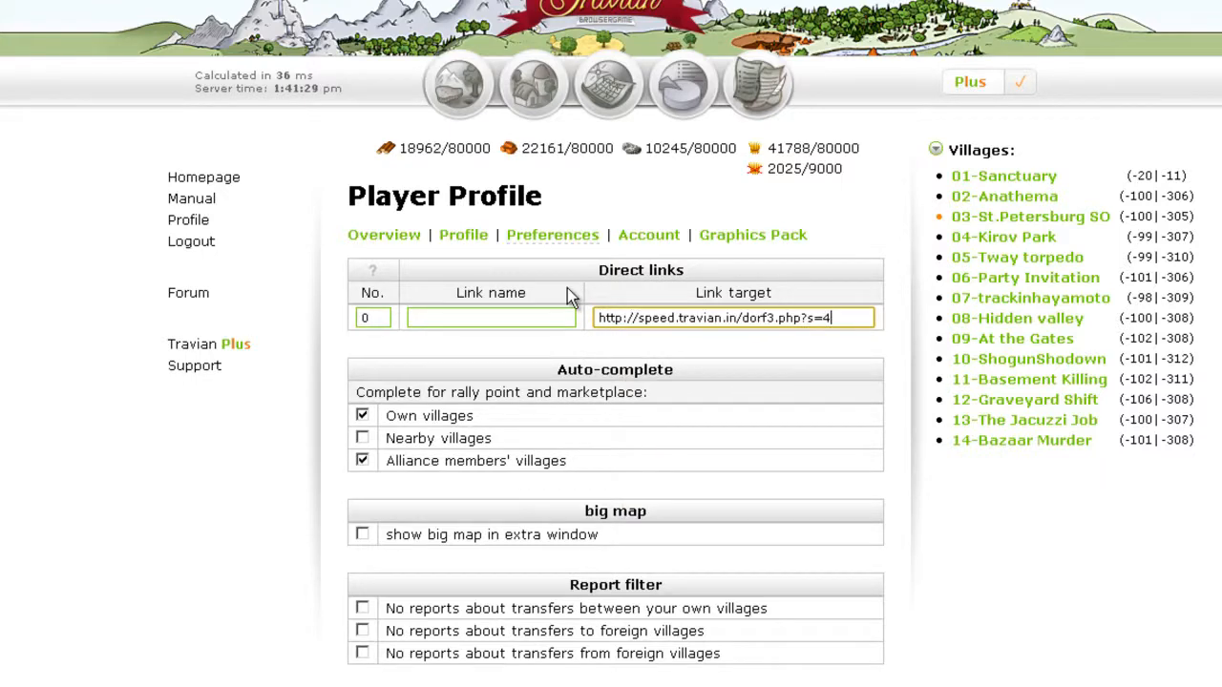
{"action": "left_click", "coordinate": [490, 317]}
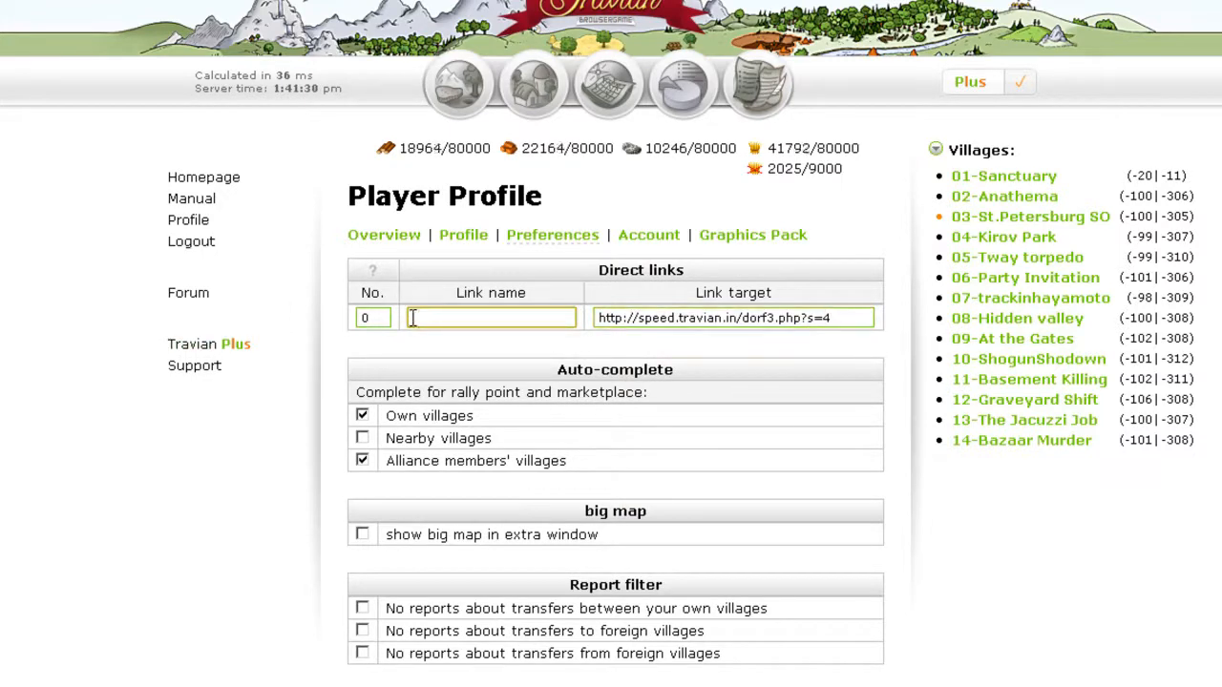
{"action": "type", "text": "townhall"}
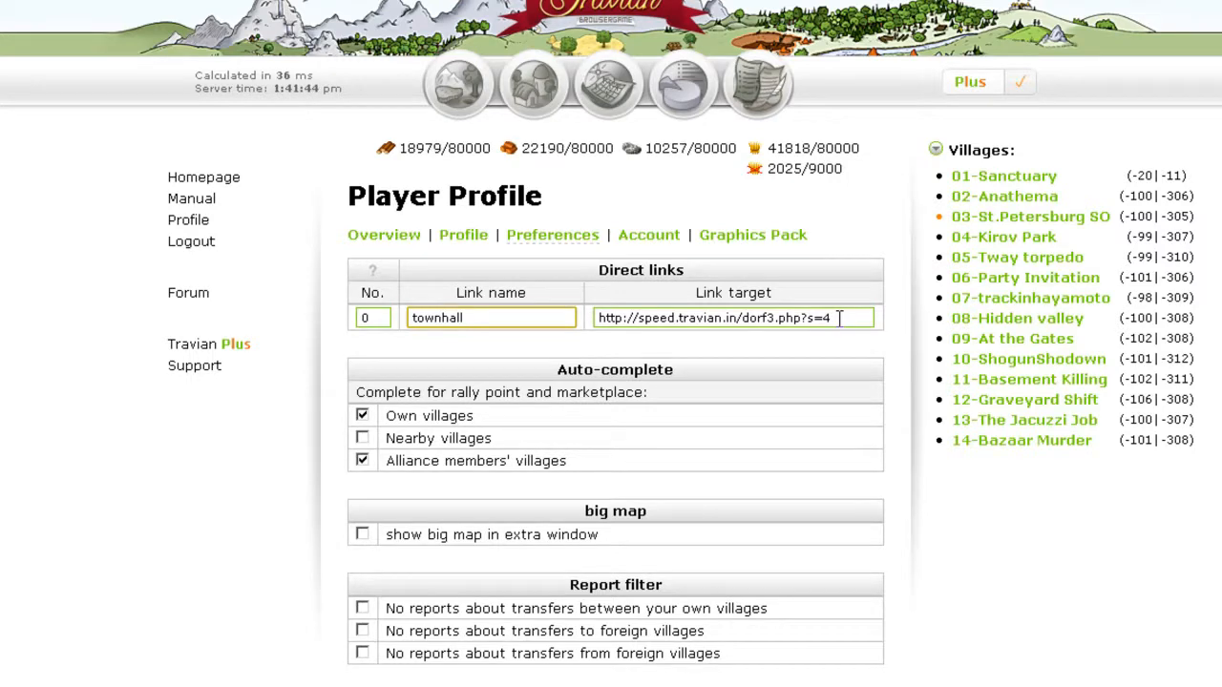
{"action": "left_click", "coordinate": [491, 317]}
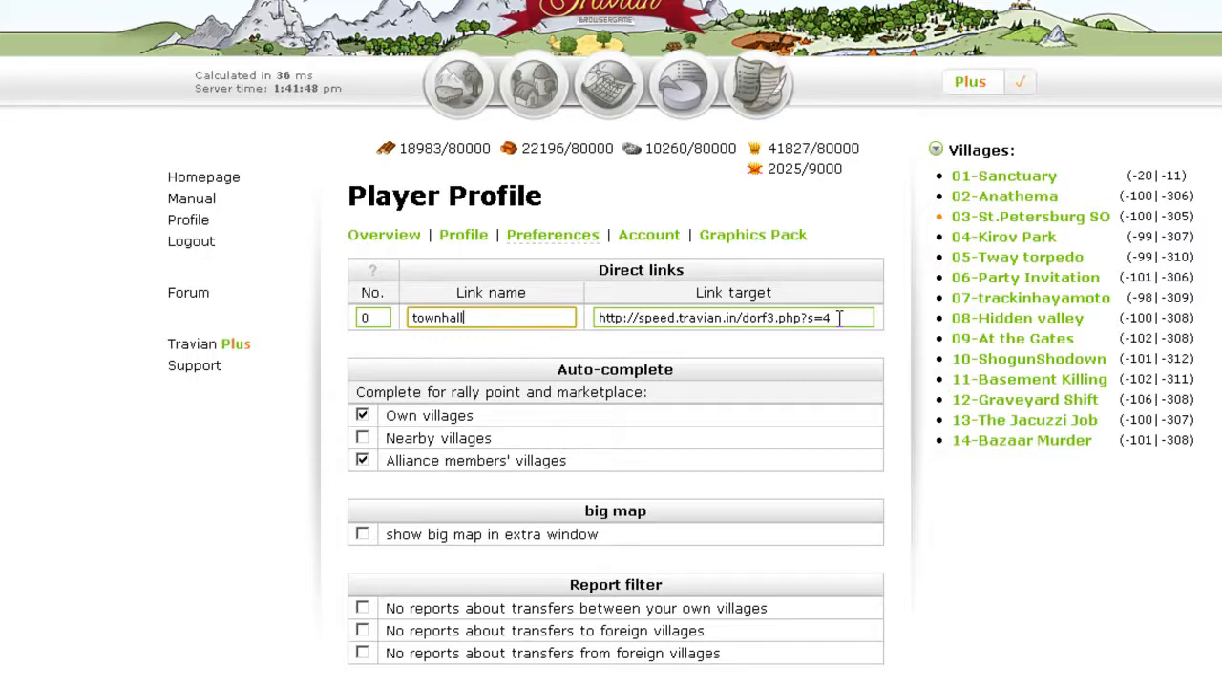
{"action": "scroll", "scroll_direction": "down", "scroll_amount": 3}
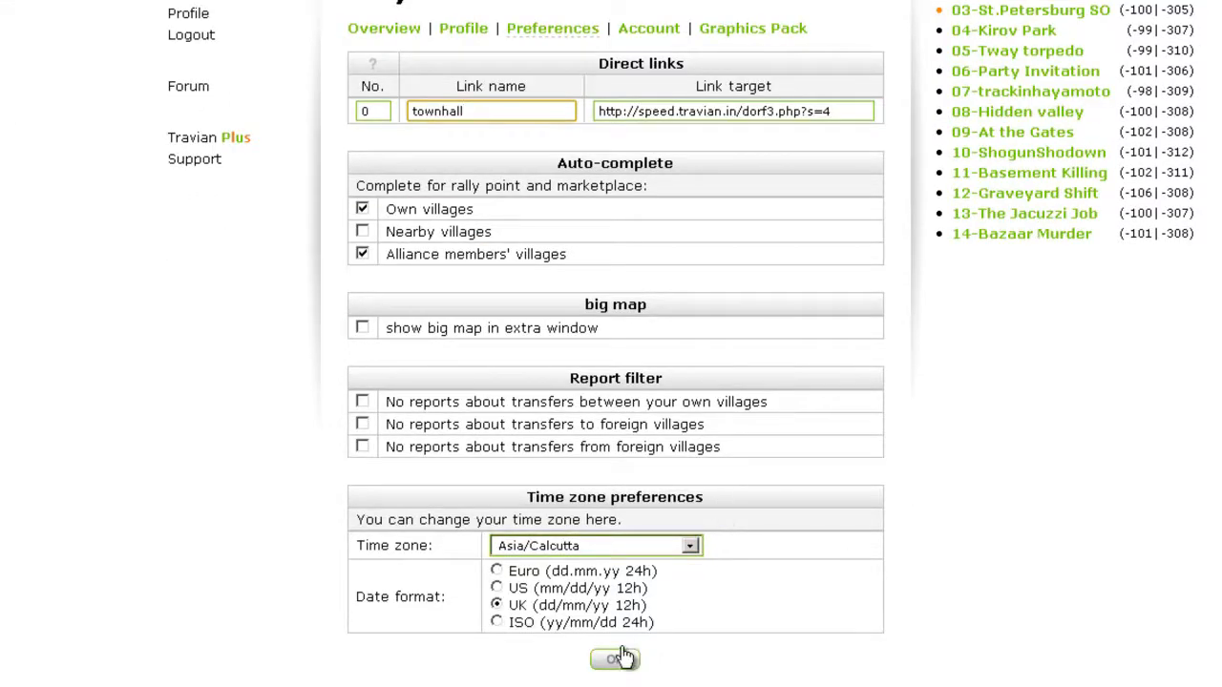
- Save the preferences so 'townhall' appears under Links in the sidebar
{"action": "left_click", "coordinate": [615, 658]}
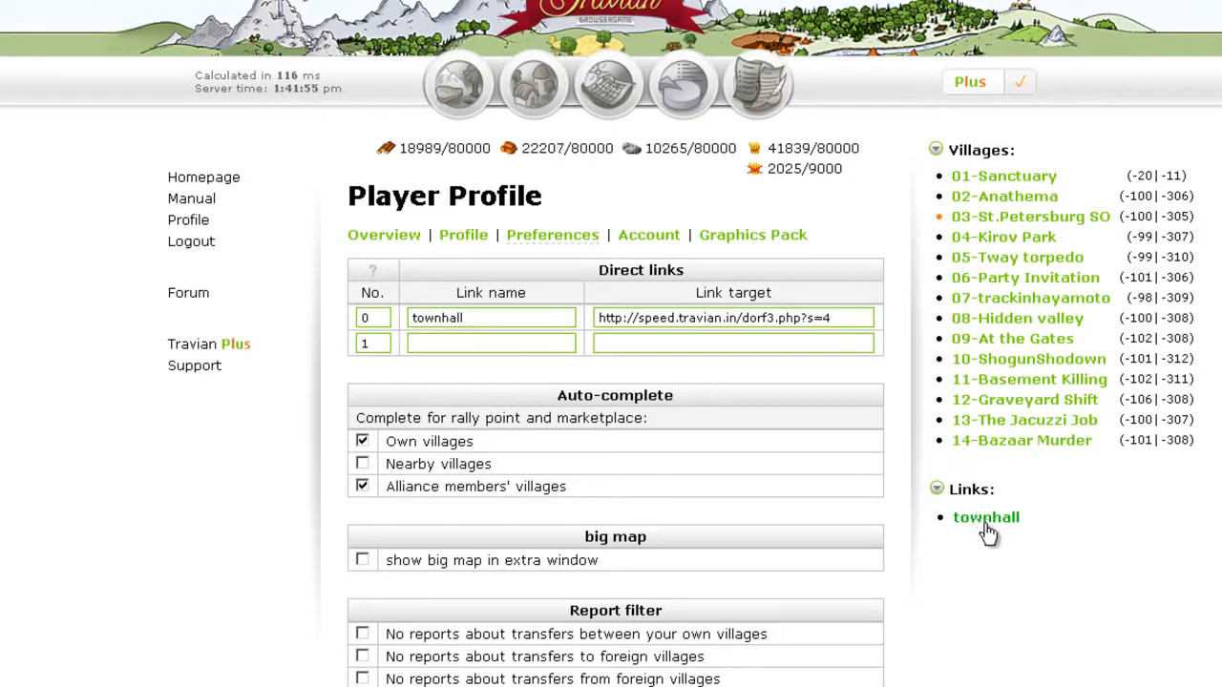
{"action": "left_click", "coordinate": [985, 517]}
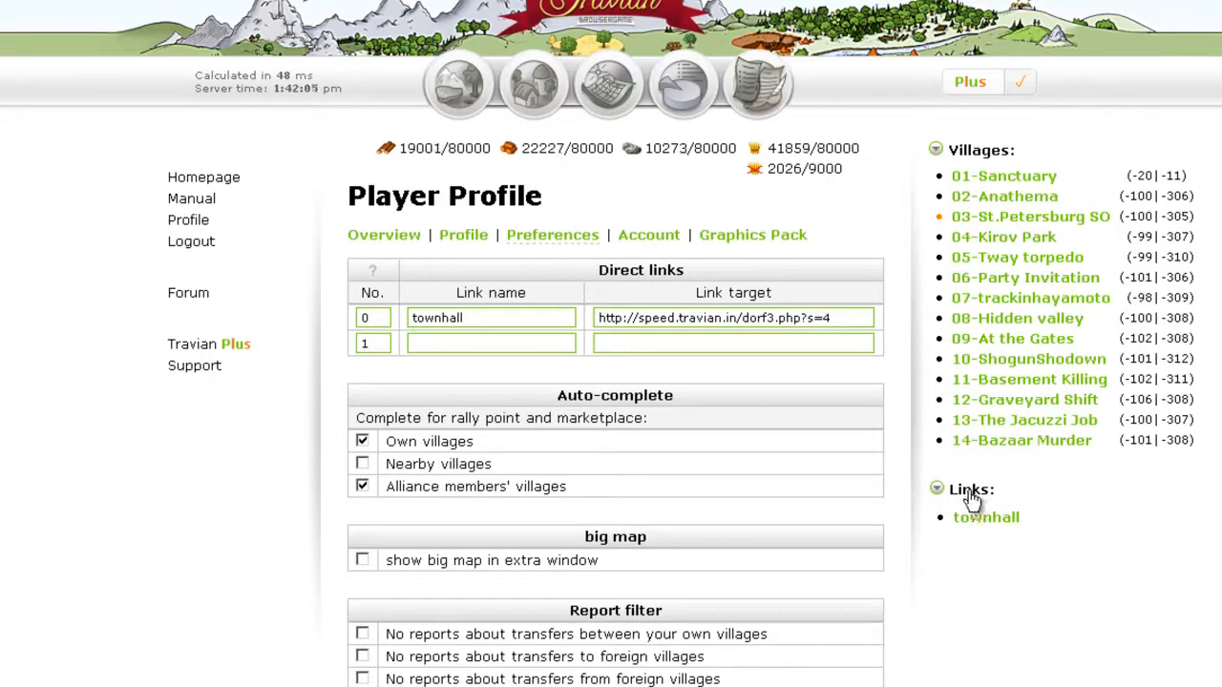
{"action": "left_click", "coordinate": [732, 343]}
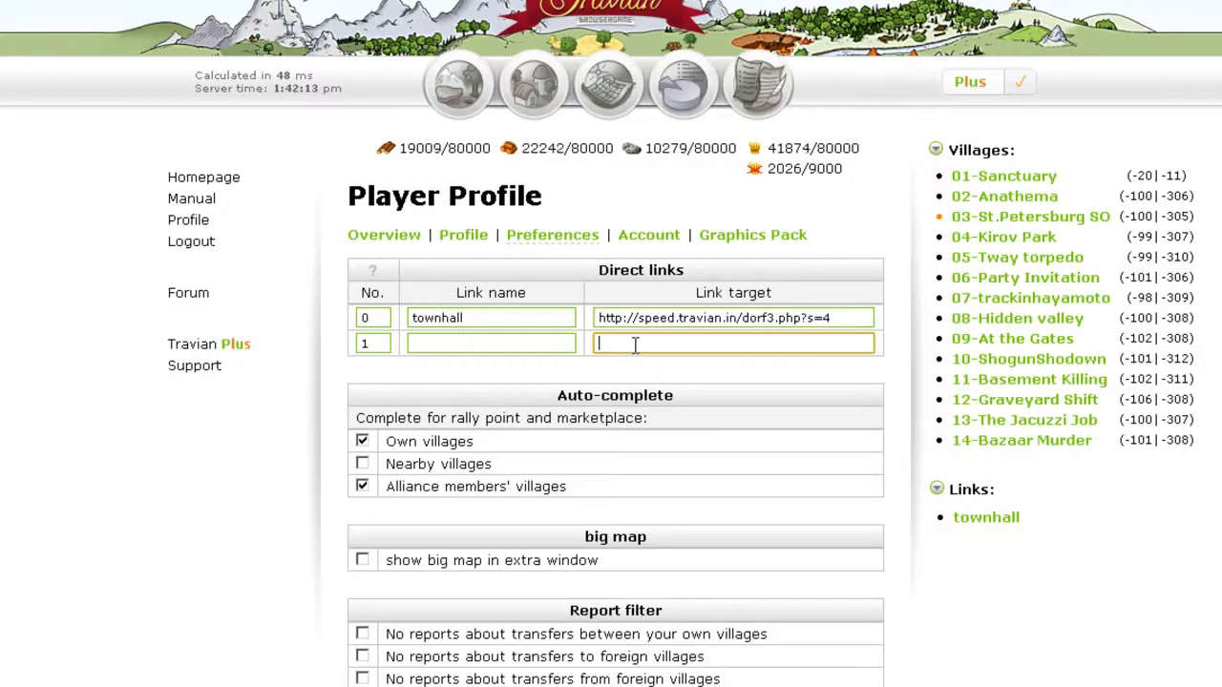
{"action": "type", "text": "http://travian.kirilloid.ru/warsim.php"}
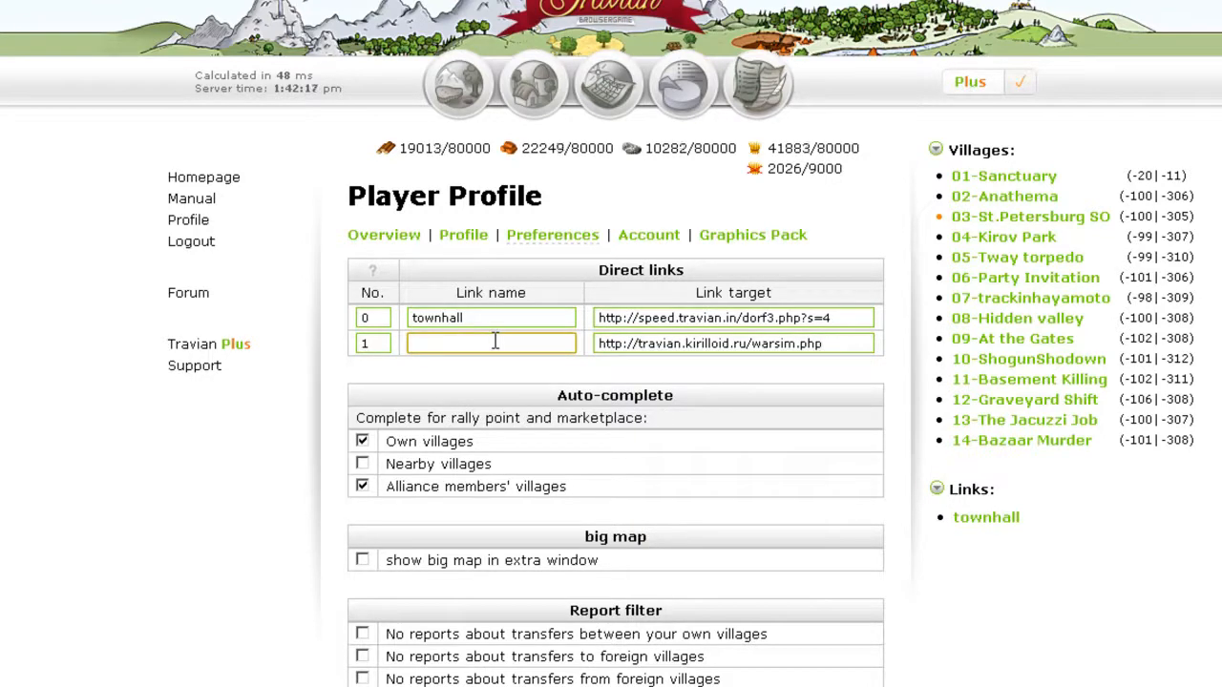
{"action": "type", "text": "kill"}
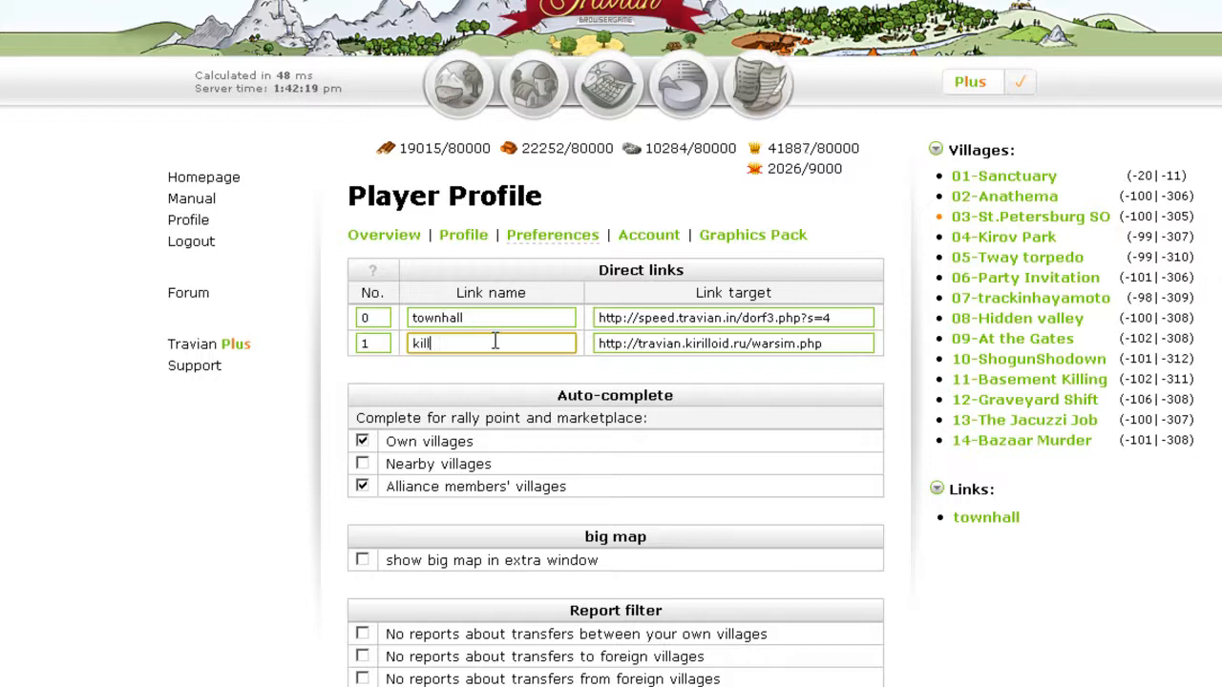
{"action": "type", "text": "roid"}
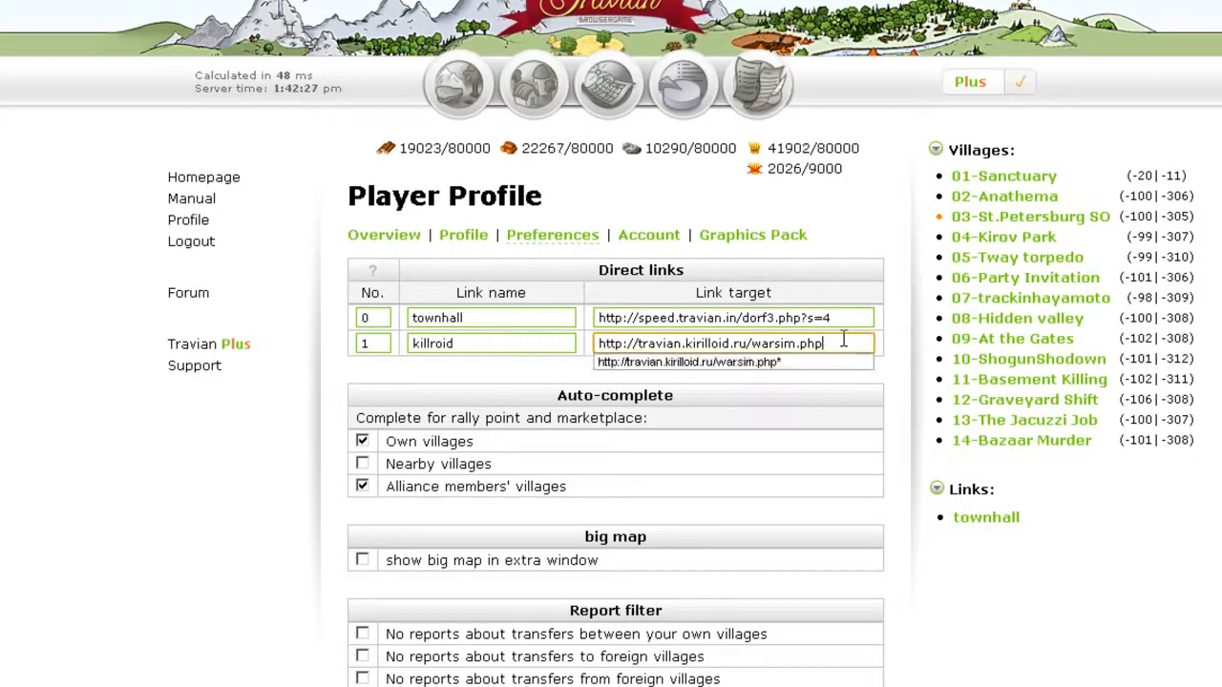
{"action": "type", "text": "*"}
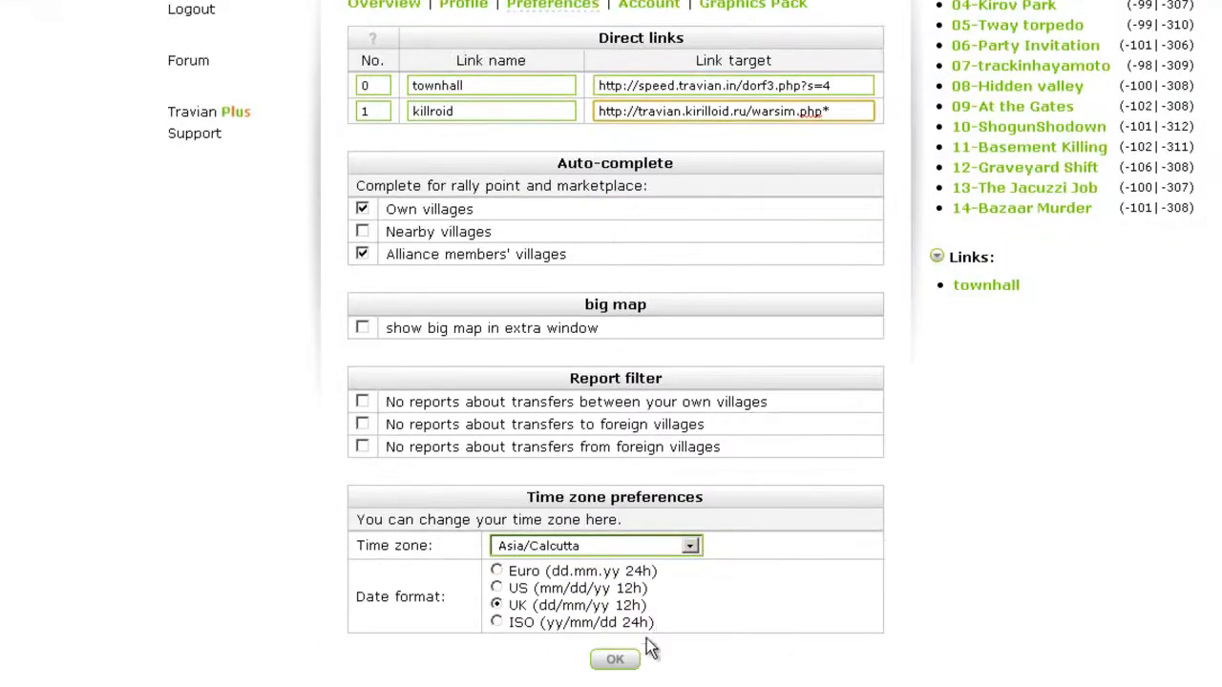
- Save the preferences so 'killroid' appears beneath 'townhall' in the sidebar Links
{"action": "left_click", "coordinate": [614, 660]}
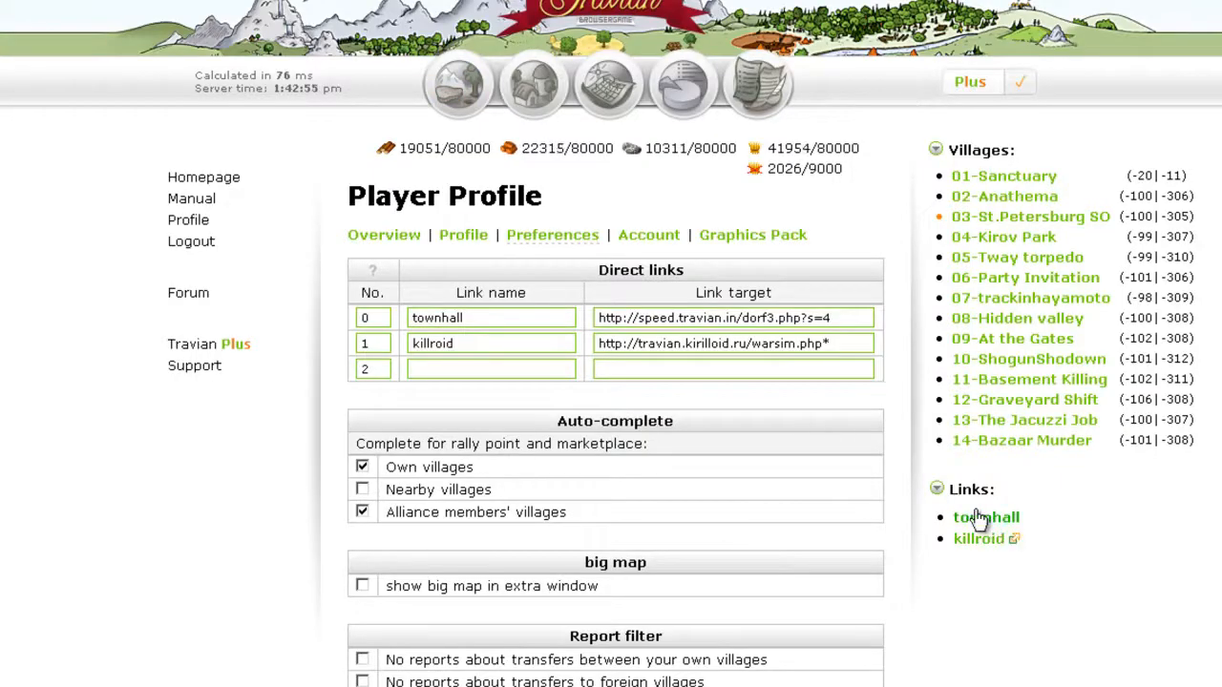
{"action": "mouse_move", "coordinate": [978, 538]}
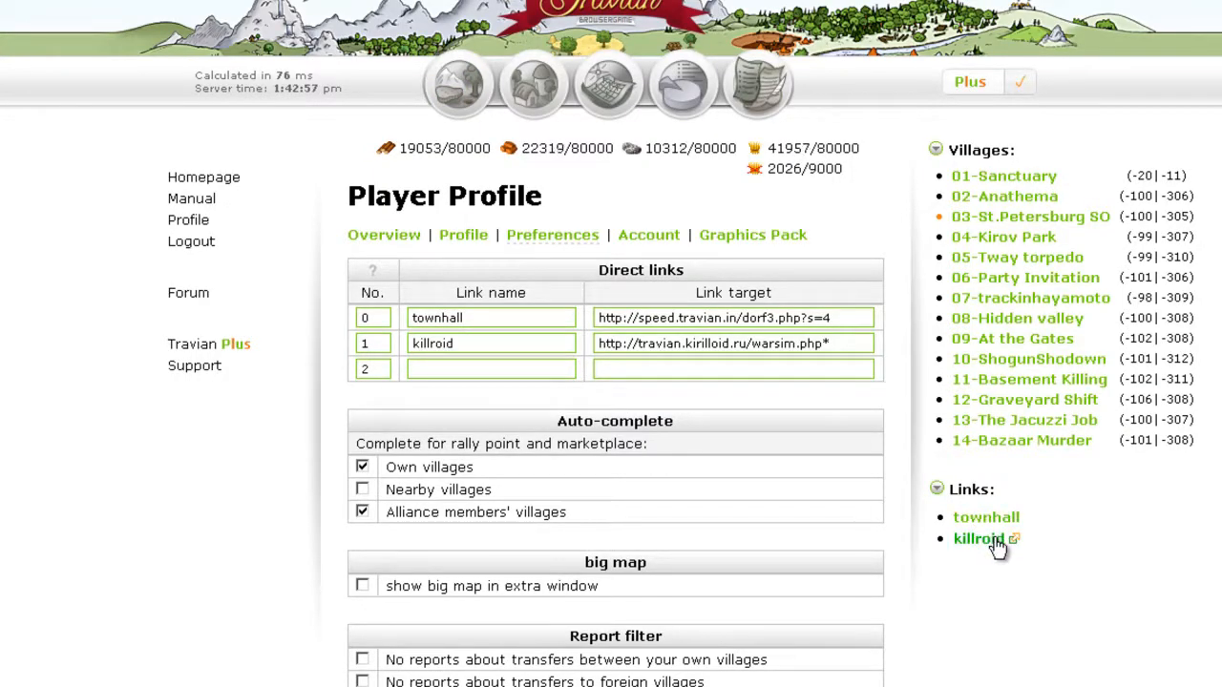